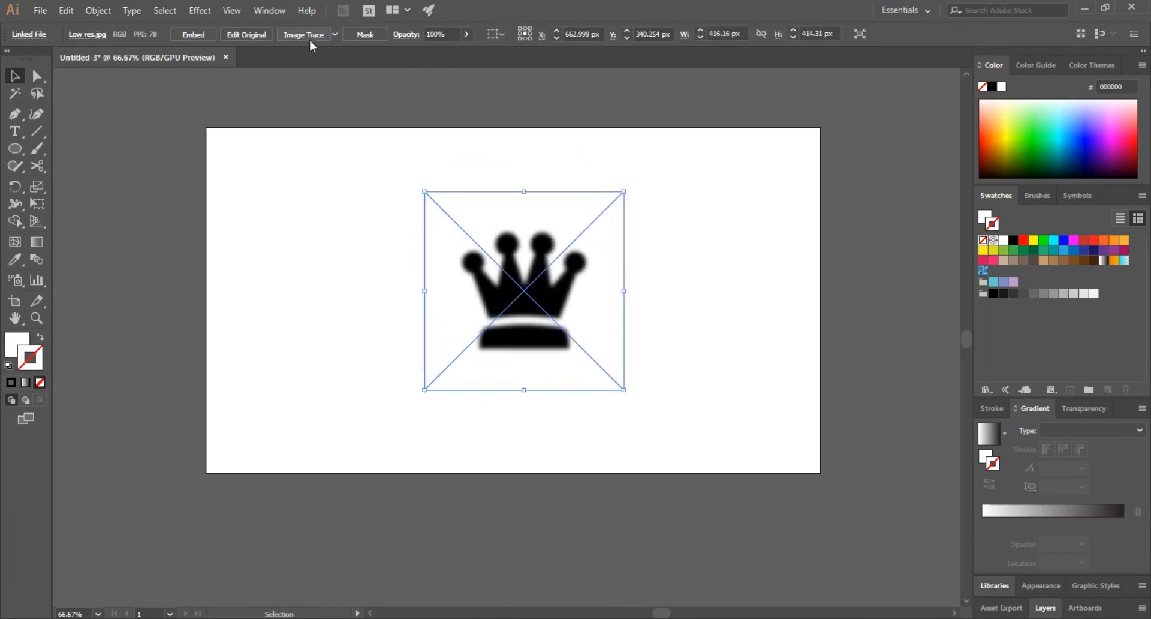
- Image Trace the blurry crown photo into solid black vector shapes
{"action": "left_click", "coordinate": [302, 35]}
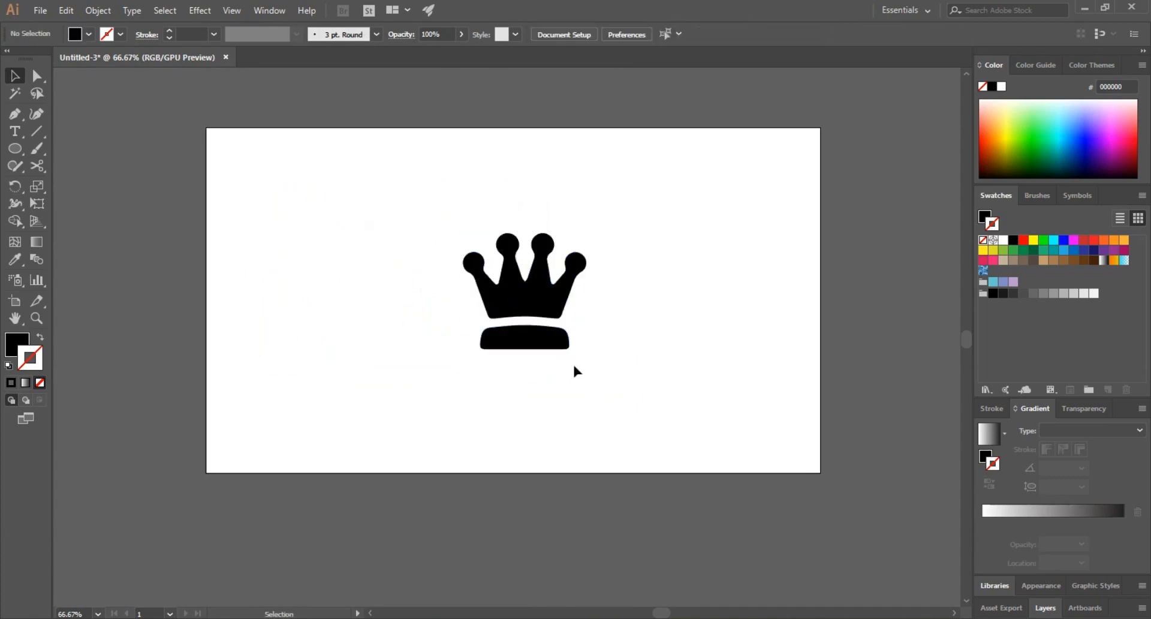
- Group the traced crown pieces into a single object
{"action": "right_click", "coordinate": [525, 294]}
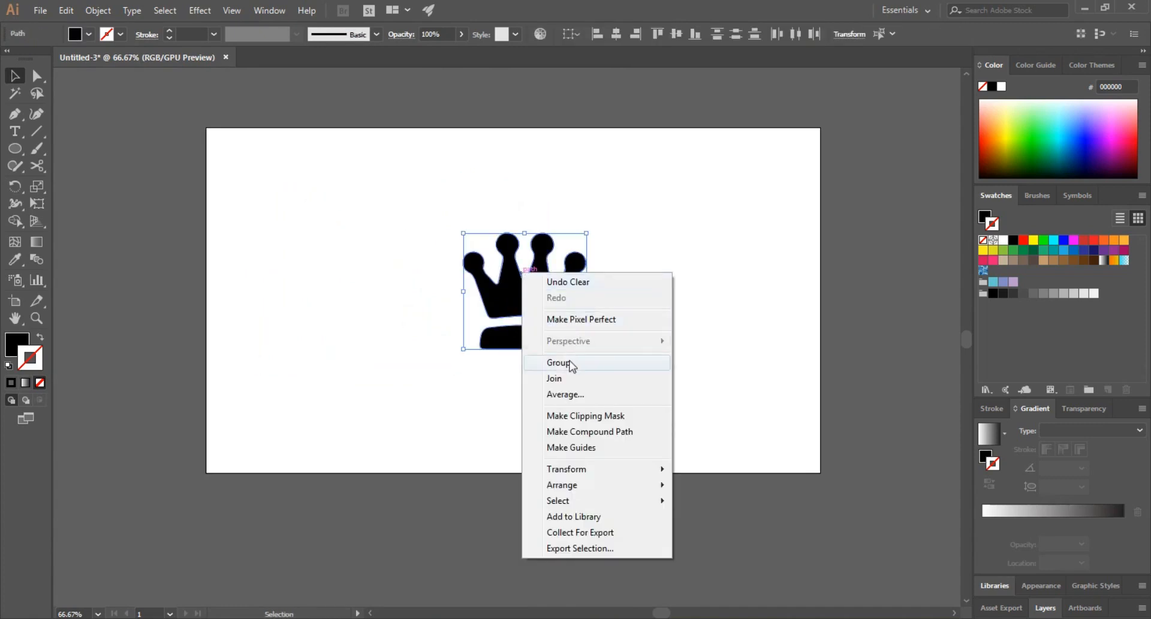
{"action": "left_click", "coordinate": [559, 362]}
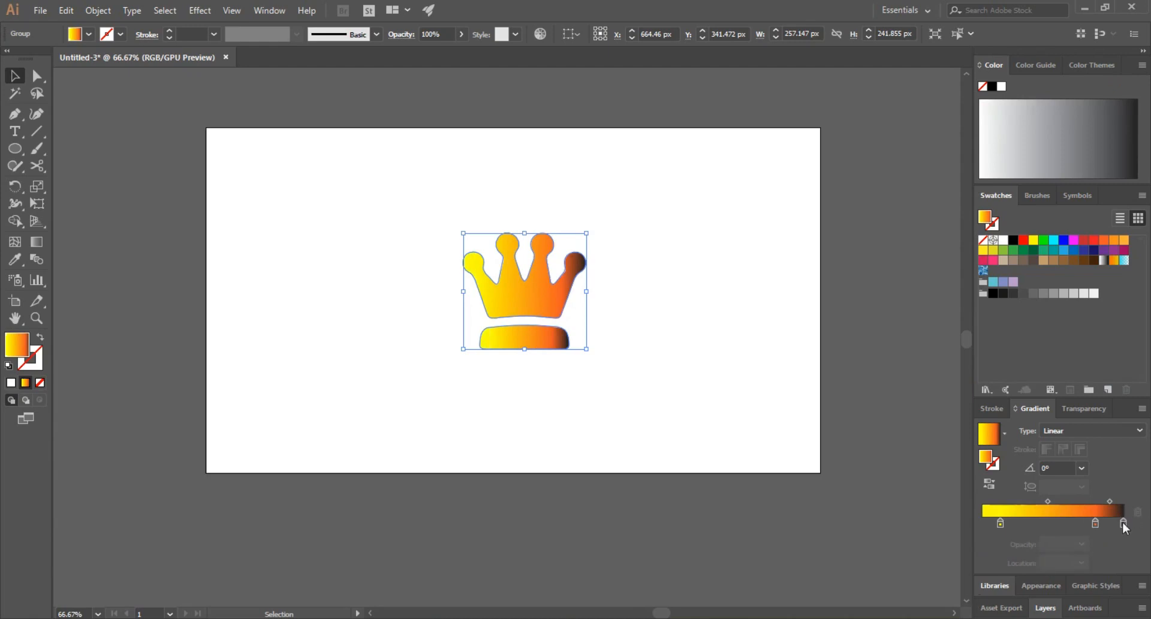
- Remove the dark stop, make the gradient radial, shift the midpoint, and set angle -150°
{"action": "left_click", "coordinate": [1122, 522]}
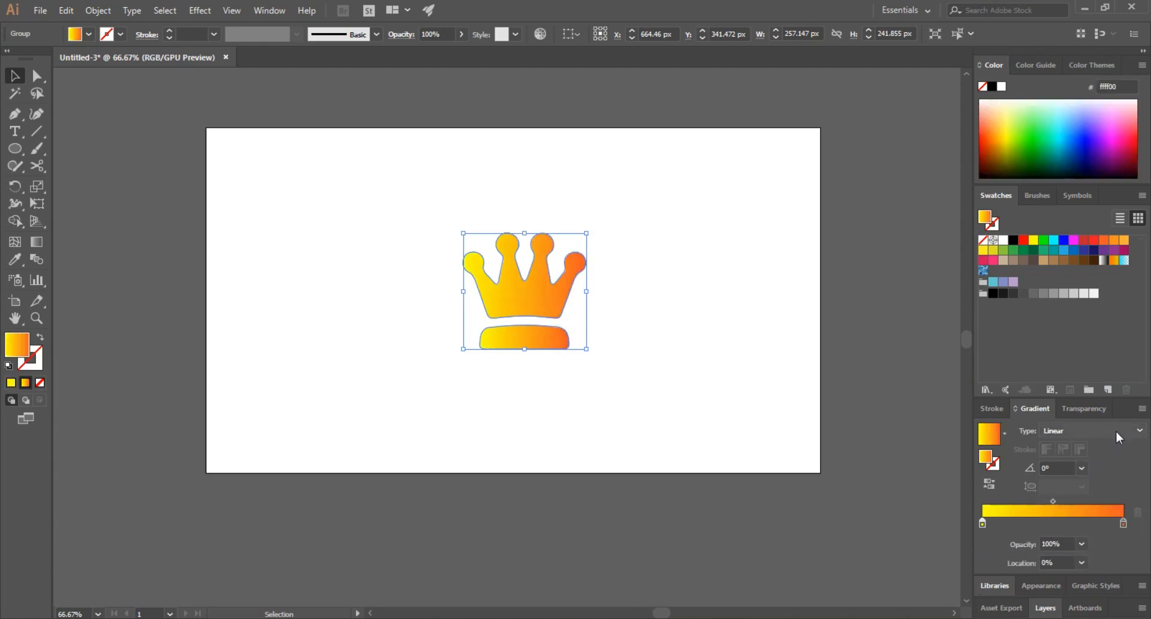
{"action": "left_click", "coordinate": [1089, 431]}
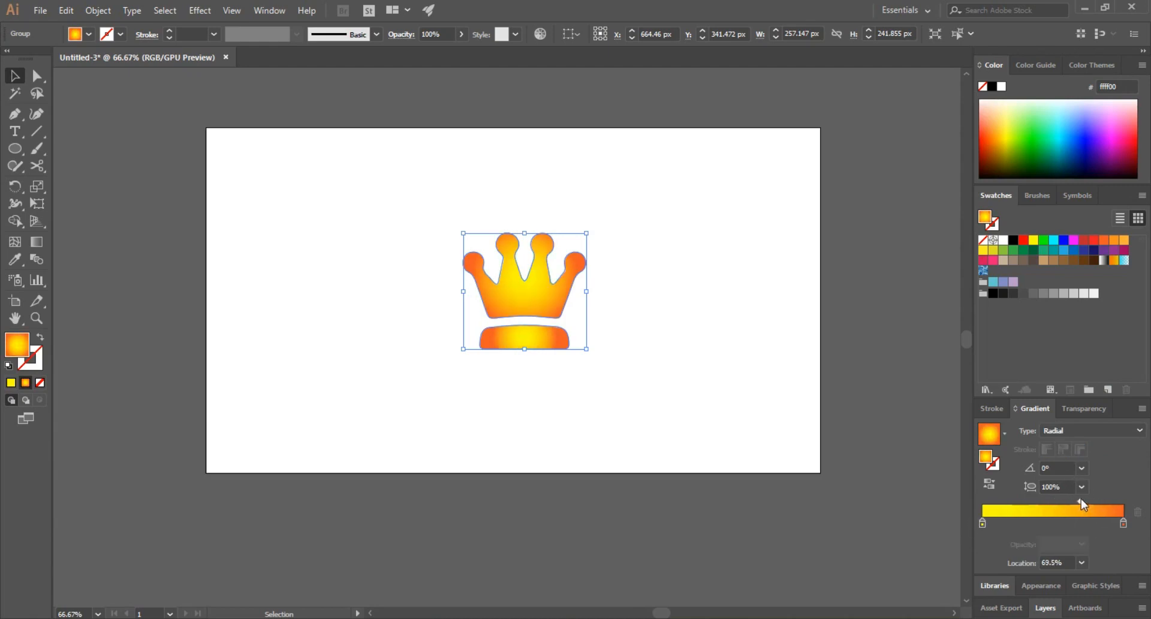
{"action": "left_click_drag", "start_coordinate": [1082, 504], "coordinate": [1051, 504]}
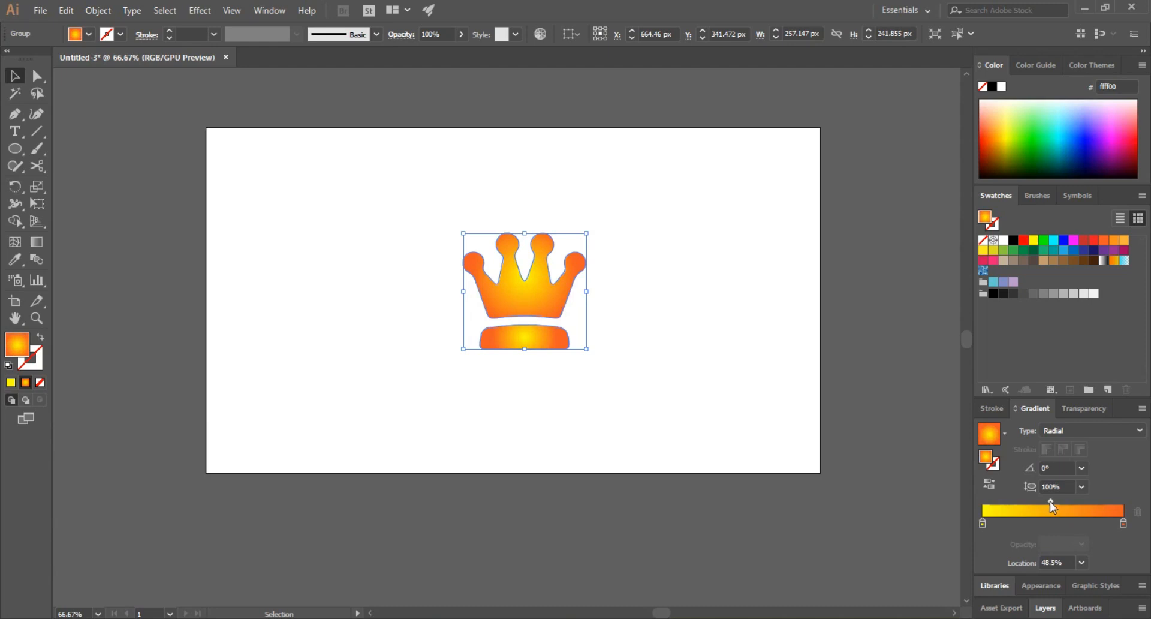
{"action": "left_click", "coordinate": [1080, 468]}
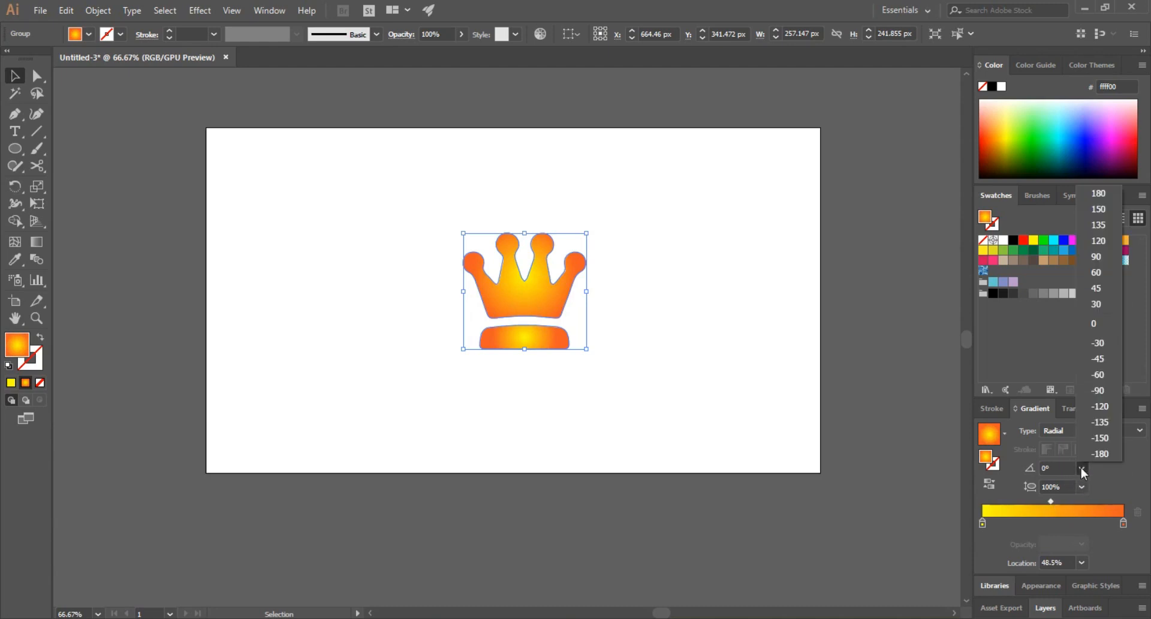
{"action": "left_click", "coordinate": [1098, 438]}
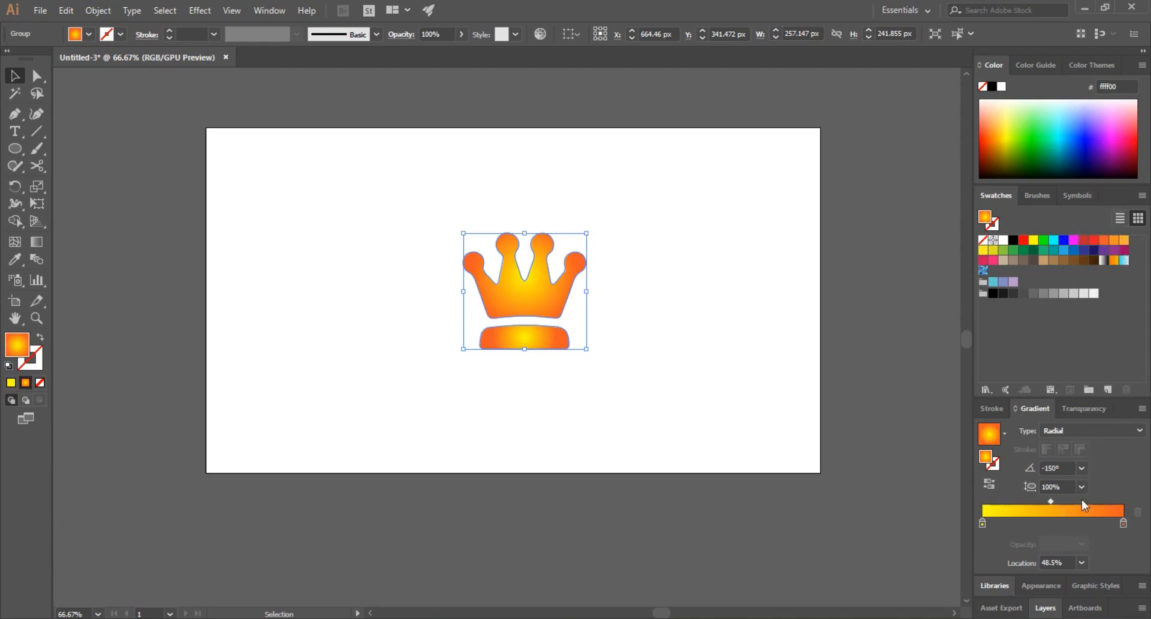
{"action": "type", "text": "800"}
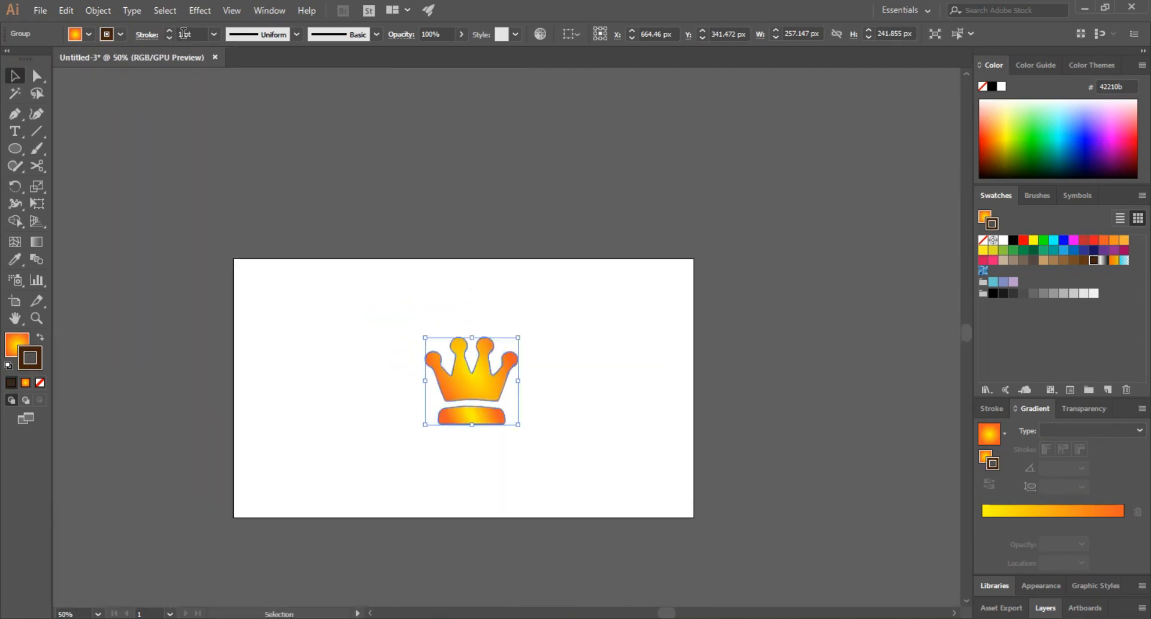
- Thicken the crown's dark brown outline to a heavy stroke weight
{"action": "left_click", "coordinate": [169, 31]}
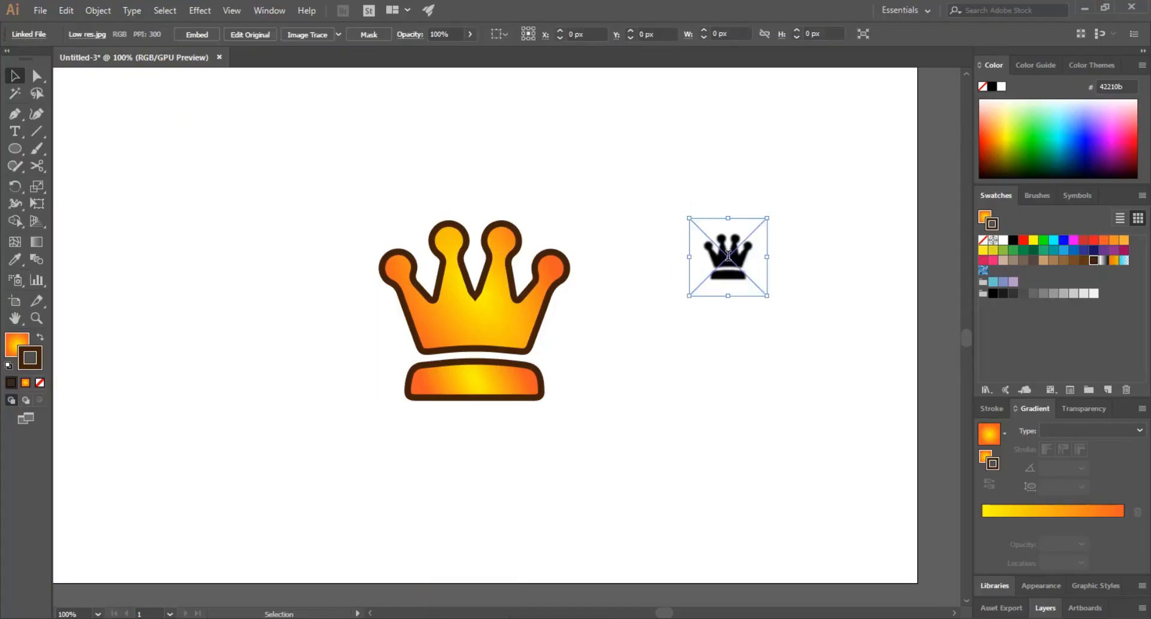
- Enlarge the original blurry crown image, then click beside it
{"action": "left_click_drag", "start_coordinate": [769, 298], "coordinate": [824, 352]}
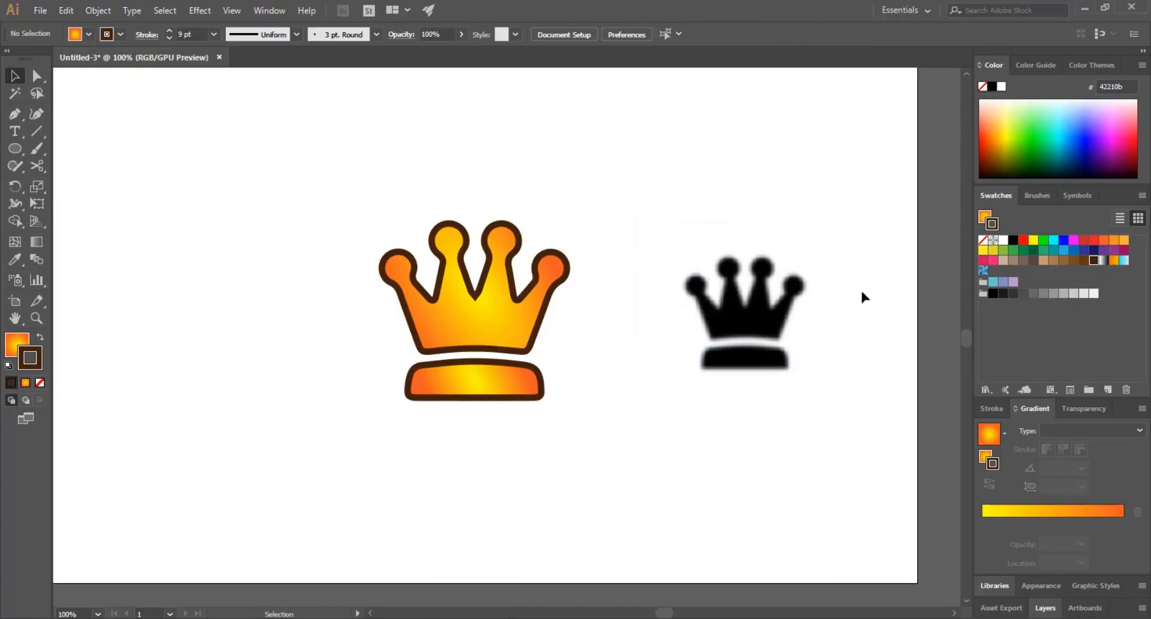
{"action": "left_click", "coordinate": [744, 312]}
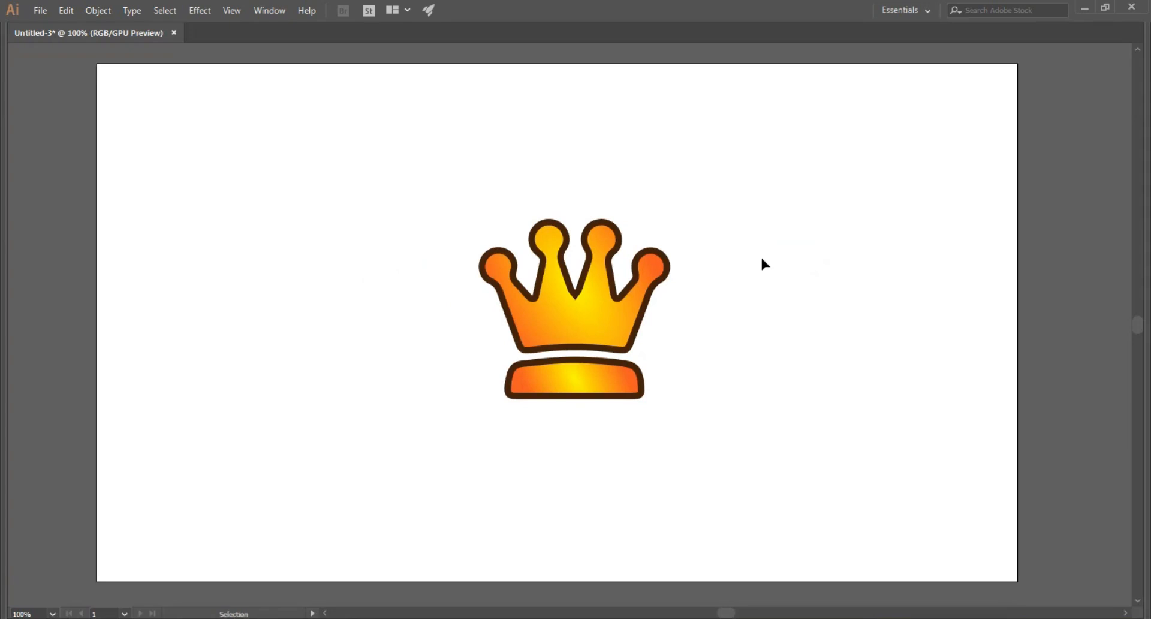
{"action": "mouse_move", "coordinate": [737, 544]}
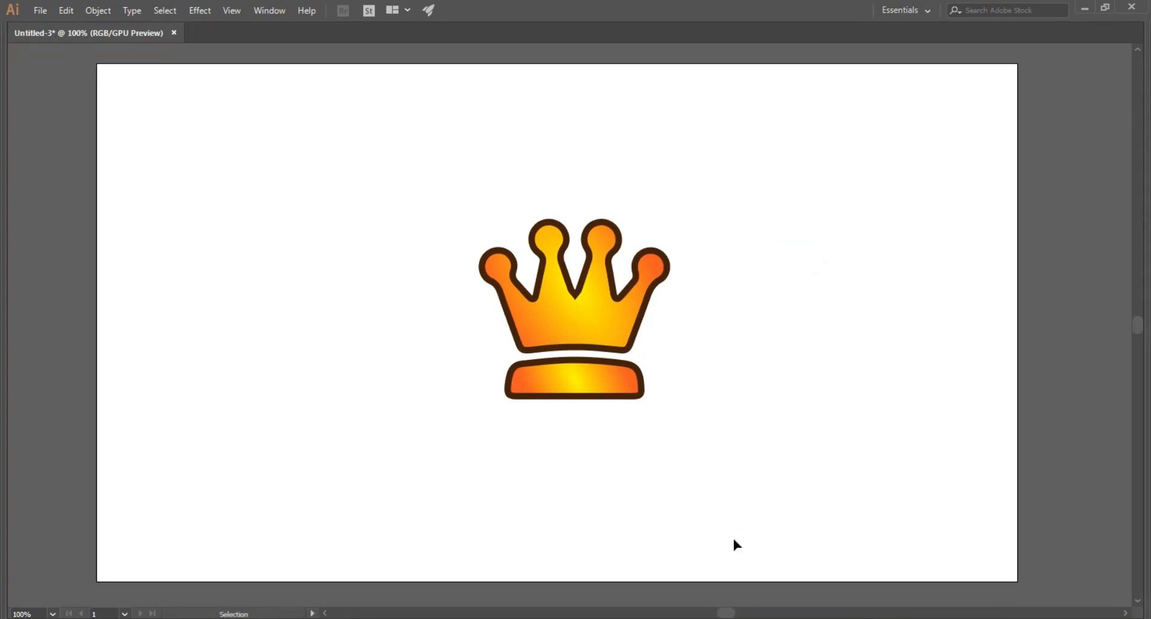